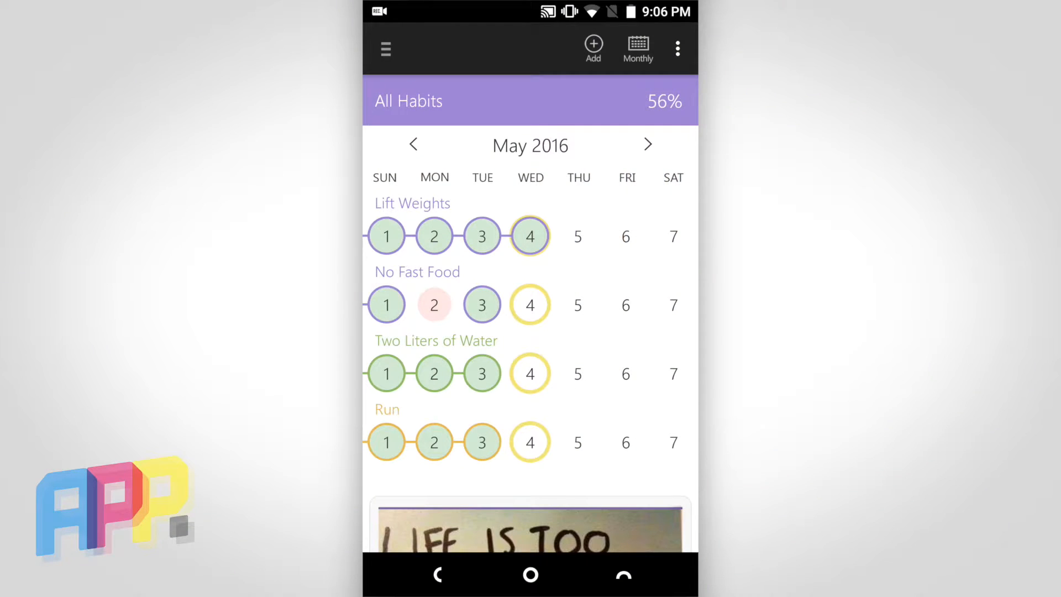
- Check off No Fast Food and Two Liters of Water for Wednesday the 4th, reaching 59%
left_click(530, 304)
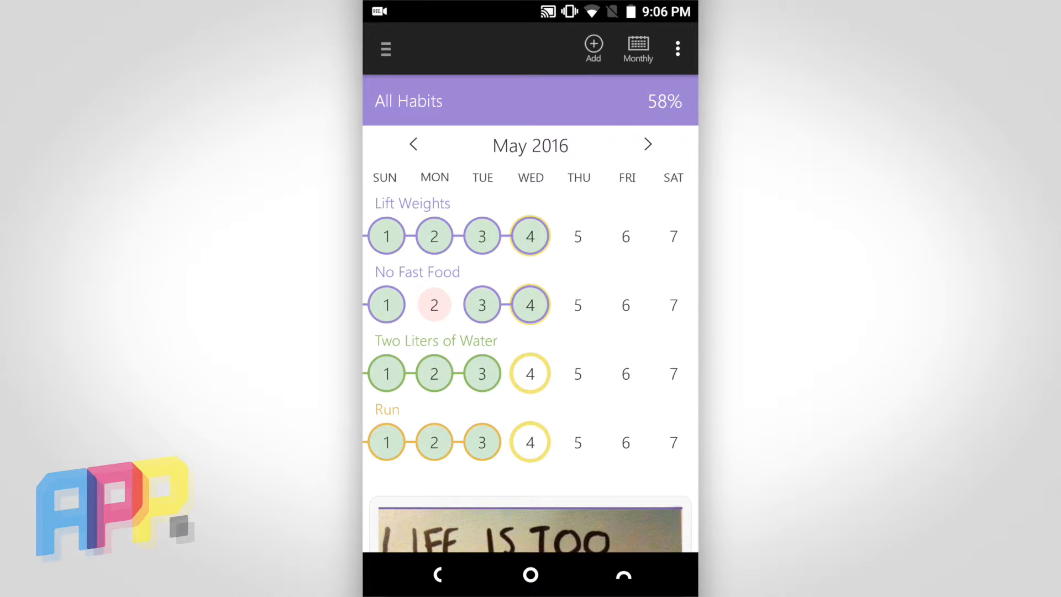
left_click(529, 373)
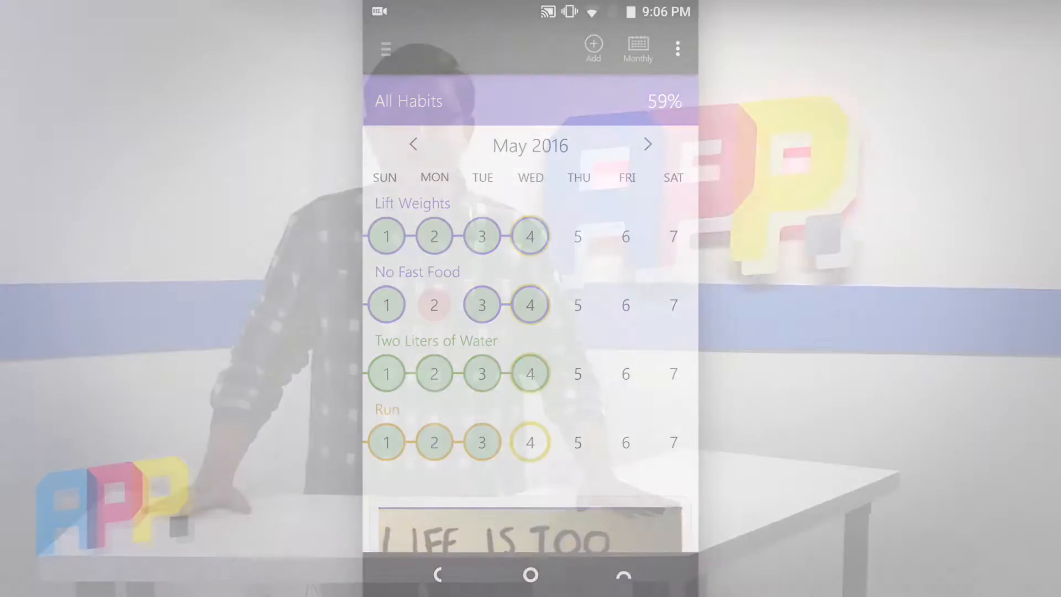